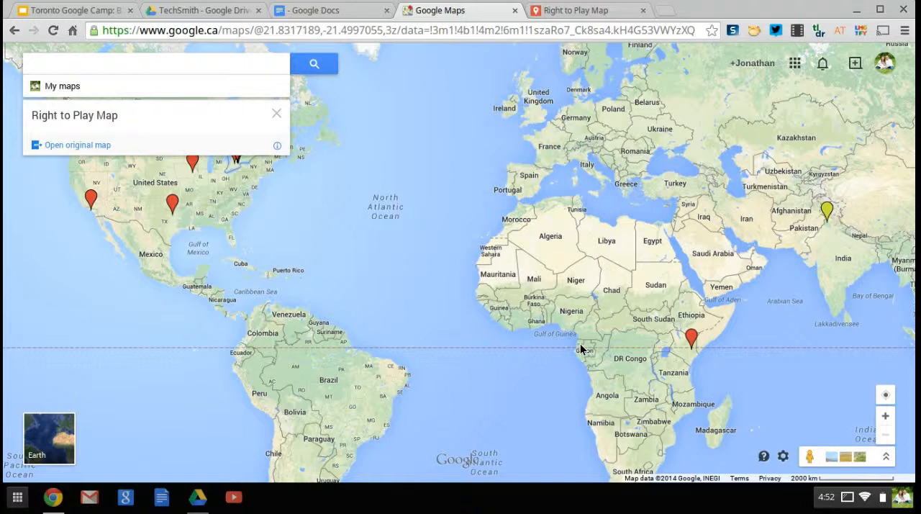
mouse_move(579, 348)
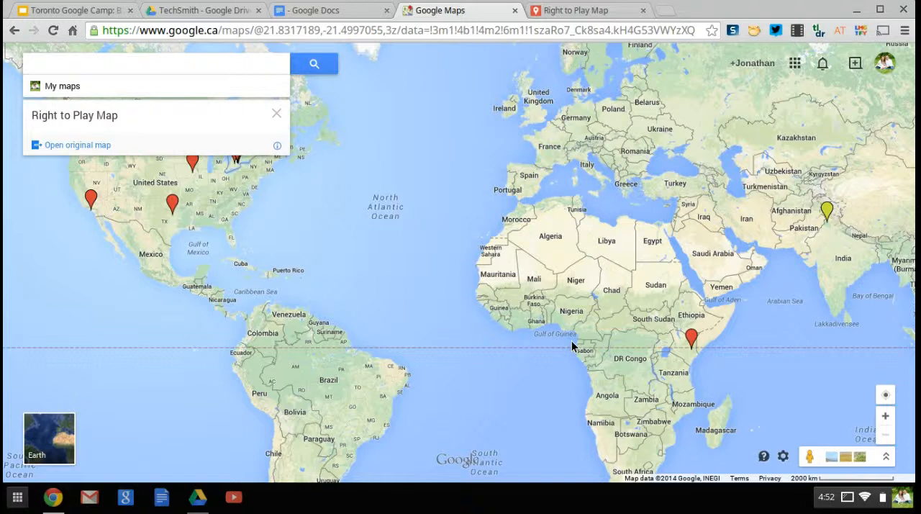
mouse_move(475, 279)
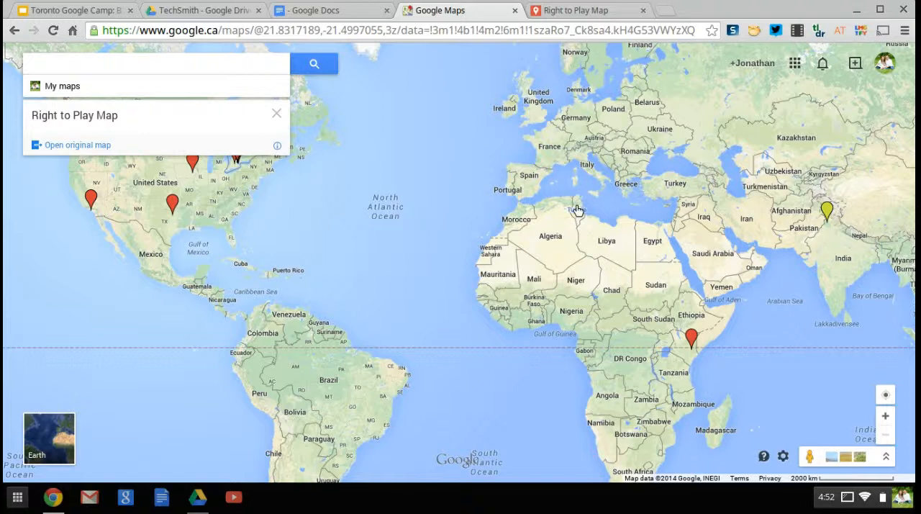
- Reach the Right to Play Map in My Maps via the Google apps list and zoom out to world view
click(794, 63)
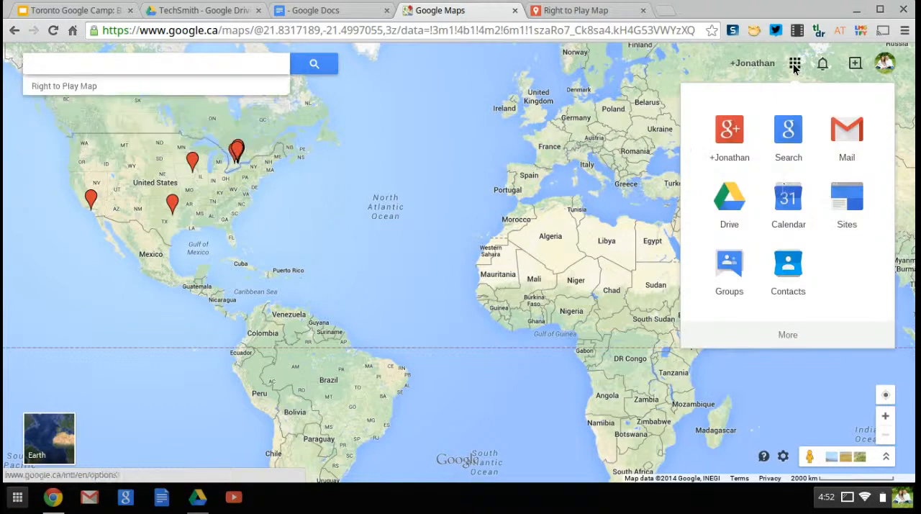
click(794, 63)
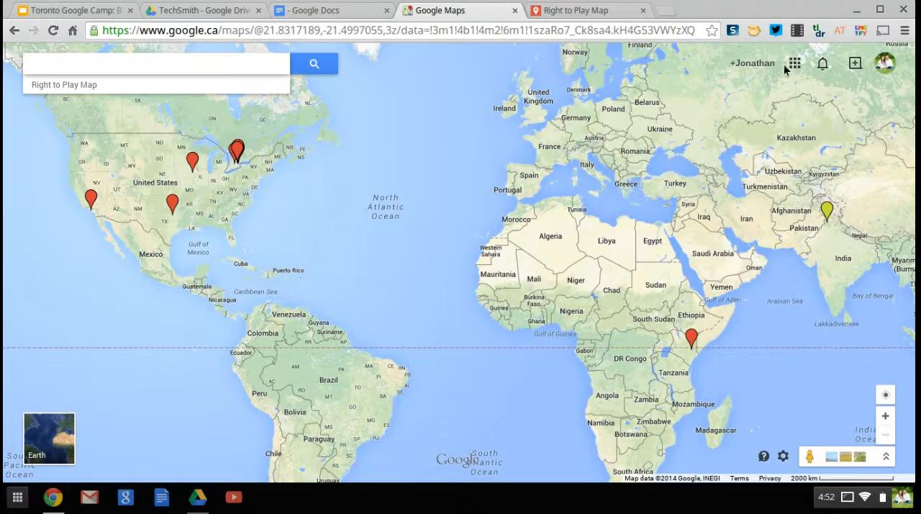
click(794, 63)
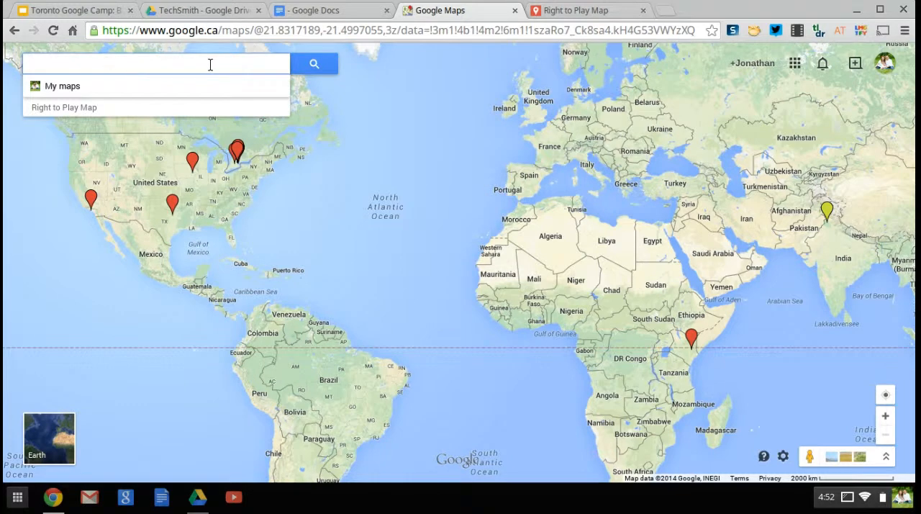
click(64, 106)
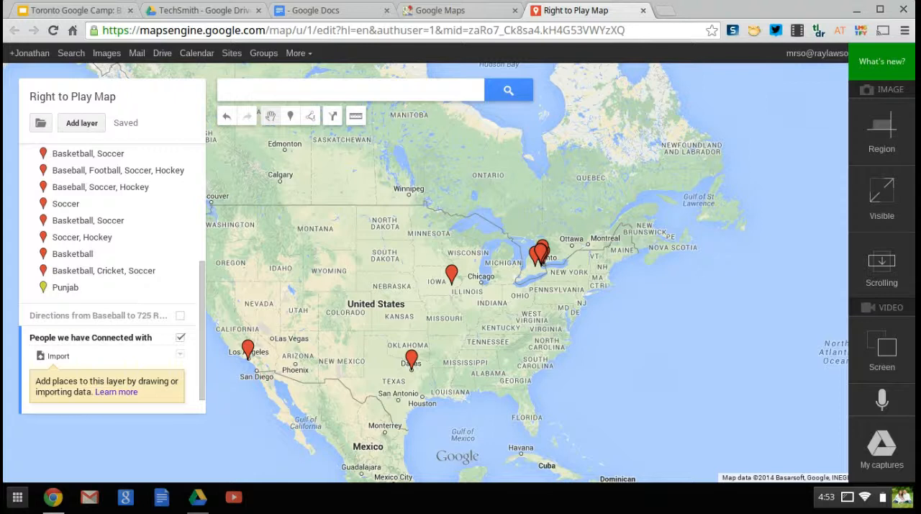
mouse_move(677, 131)
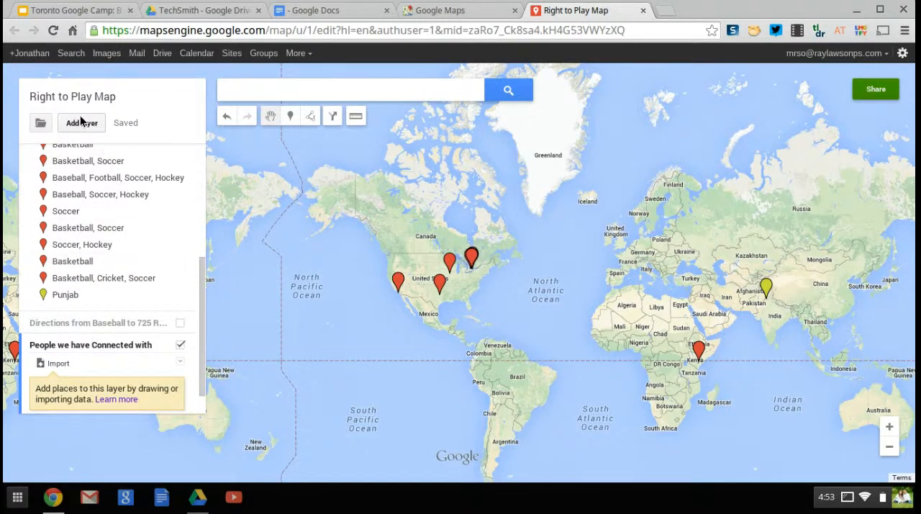
mouse_move(81, 123)
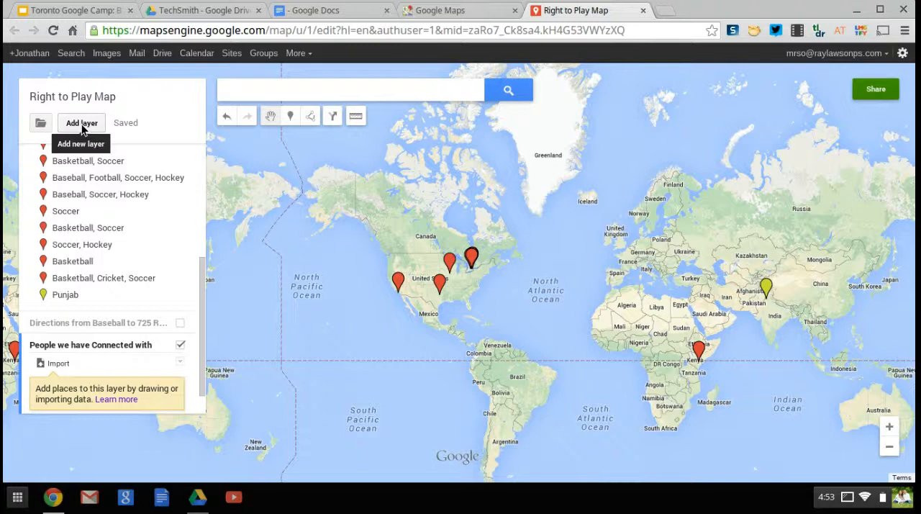
- Create a new empty Untitled layer in the Right to Play Map's layer list
click(81, 123)
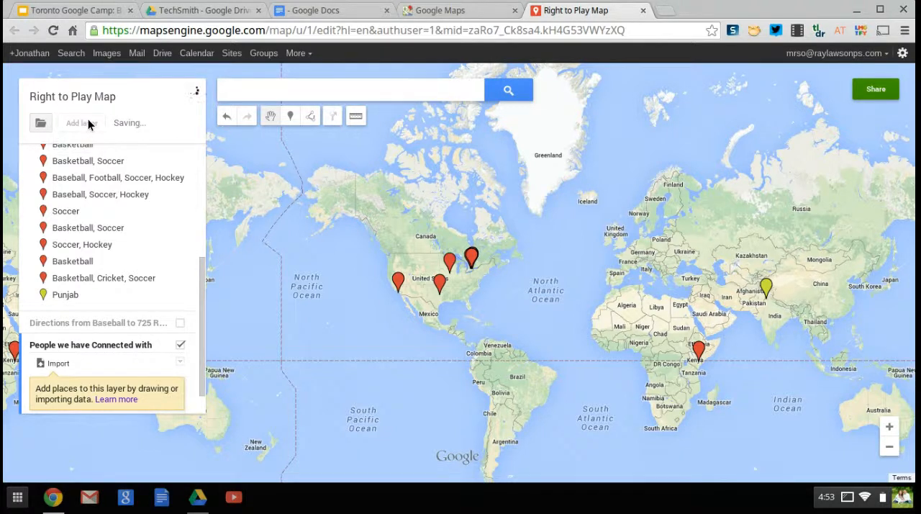
click(80, 122)
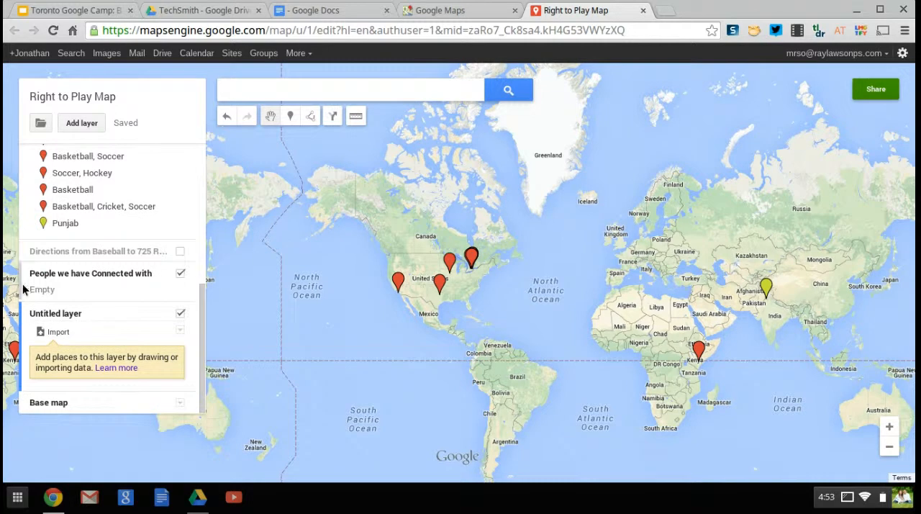
mouse_move(86, 316)
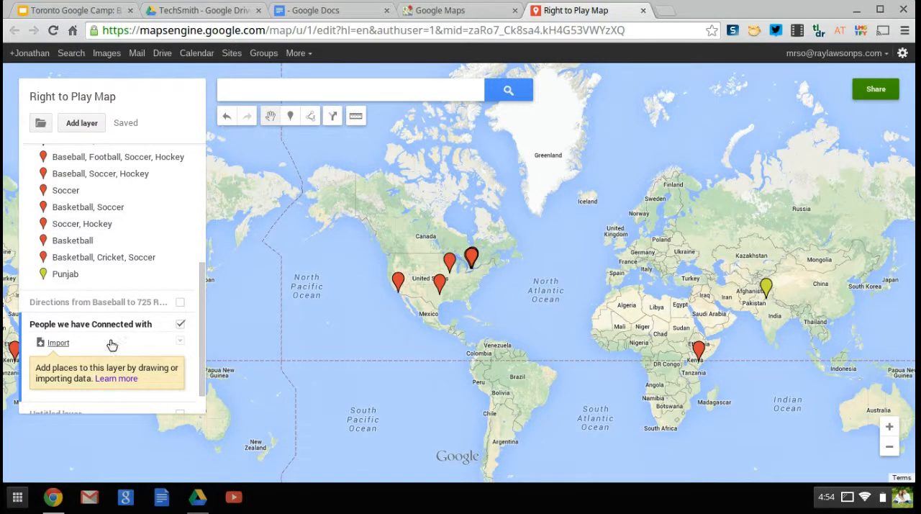
click(58, 342)
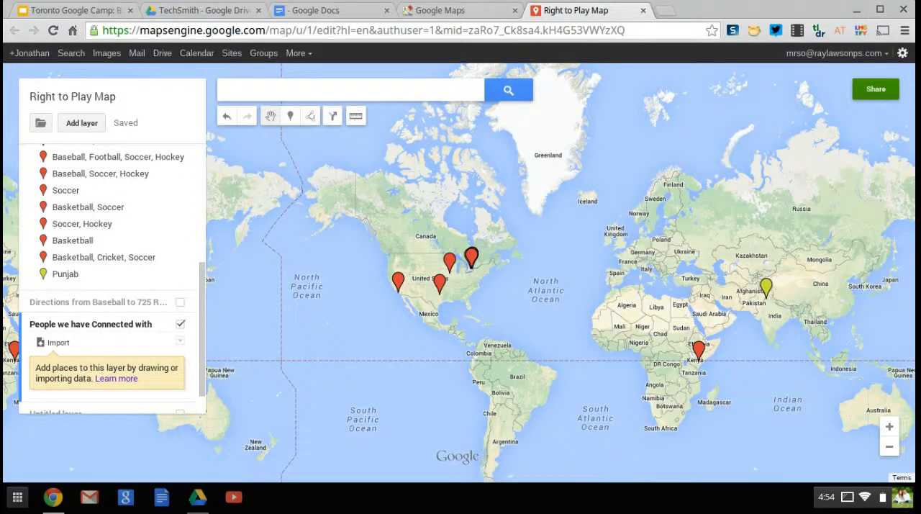
click(351, 90)
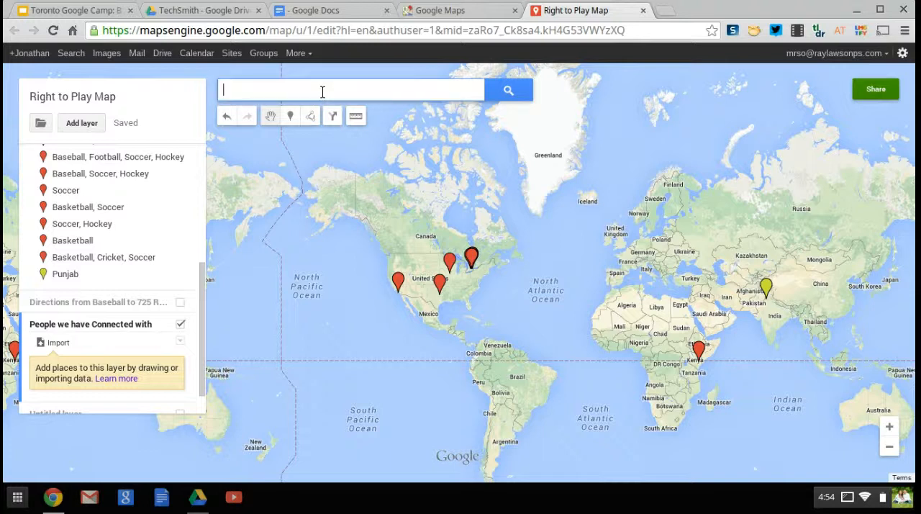
text(Raylw)
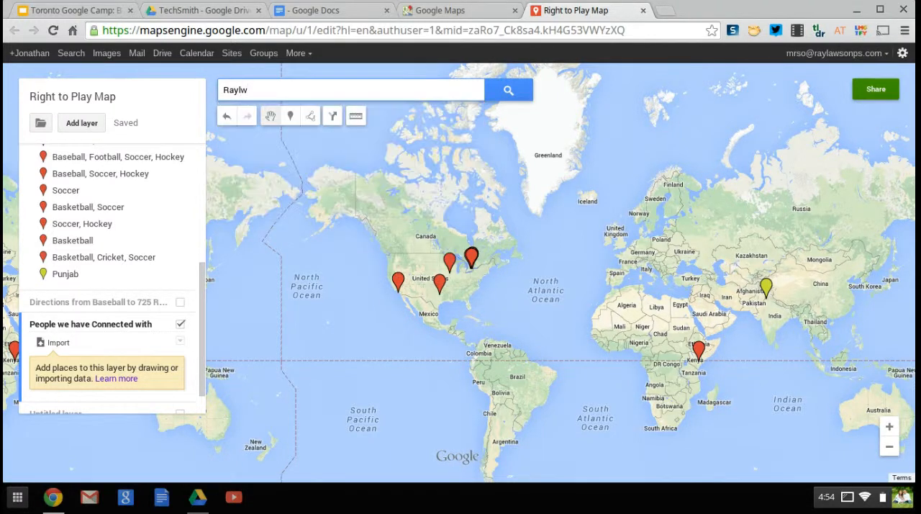
text(Ray la)
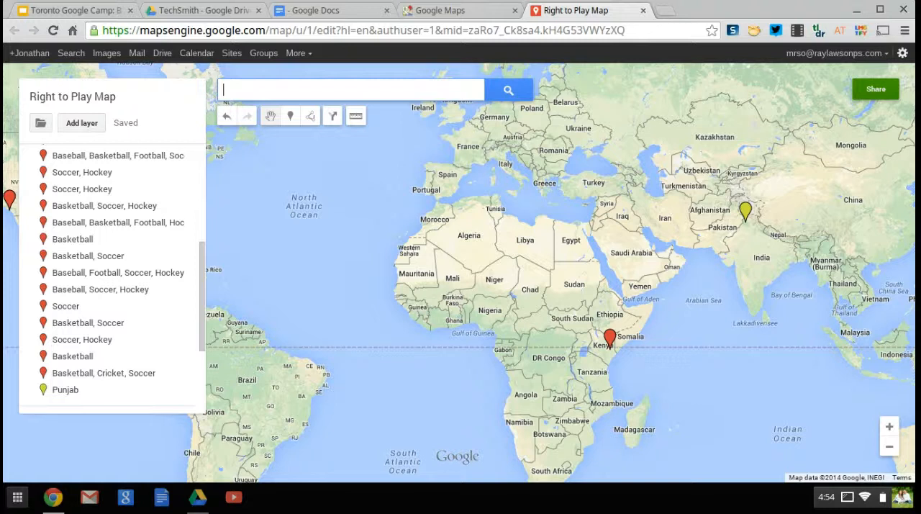
- Search 'ray' to reach Ray Lawson Blvd and hide the Directions from Baseball route layer
text(ray)
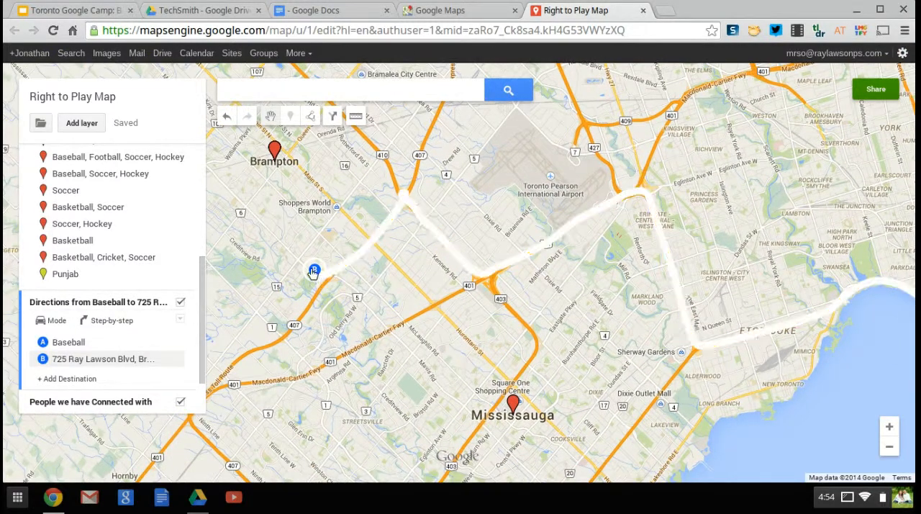
click(182, 303)
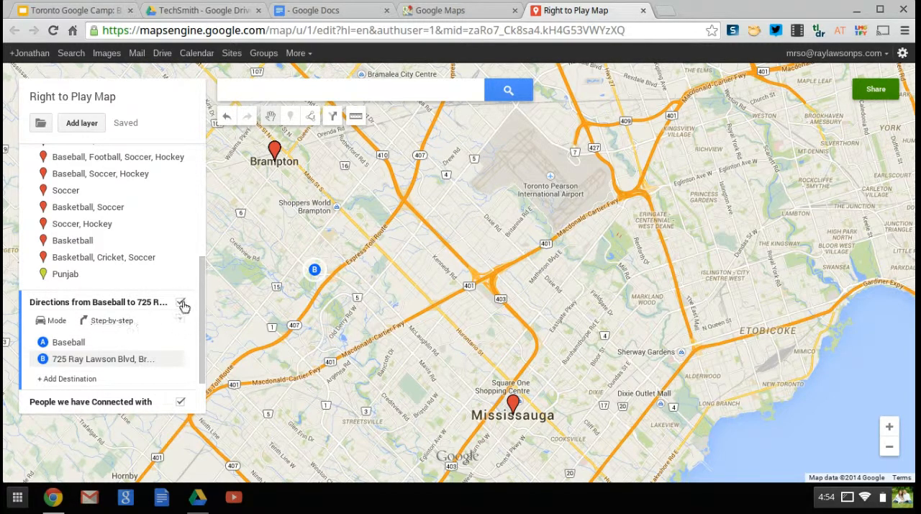
click(185, 304)
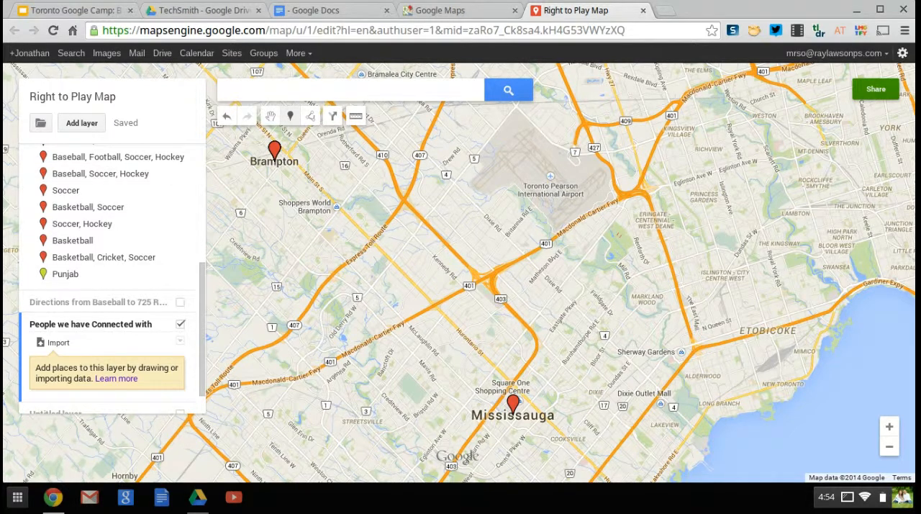
- Drop a point between Brampton and Mississauga and save it as 'Ray lawson'
click(397, 259)
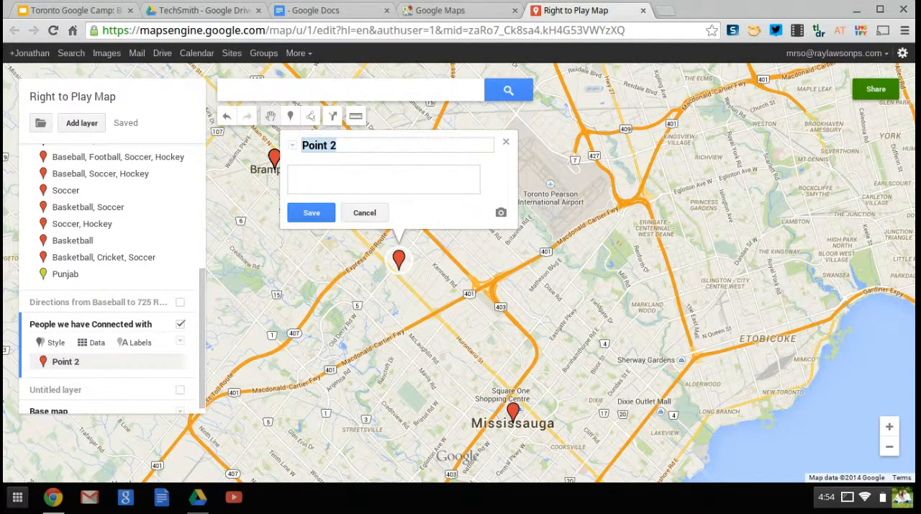
text(Ray)
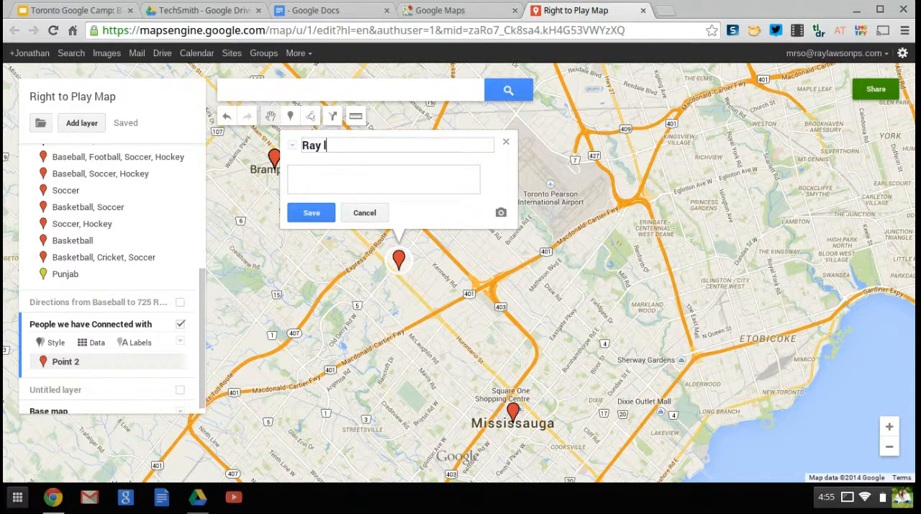
text(lawson)
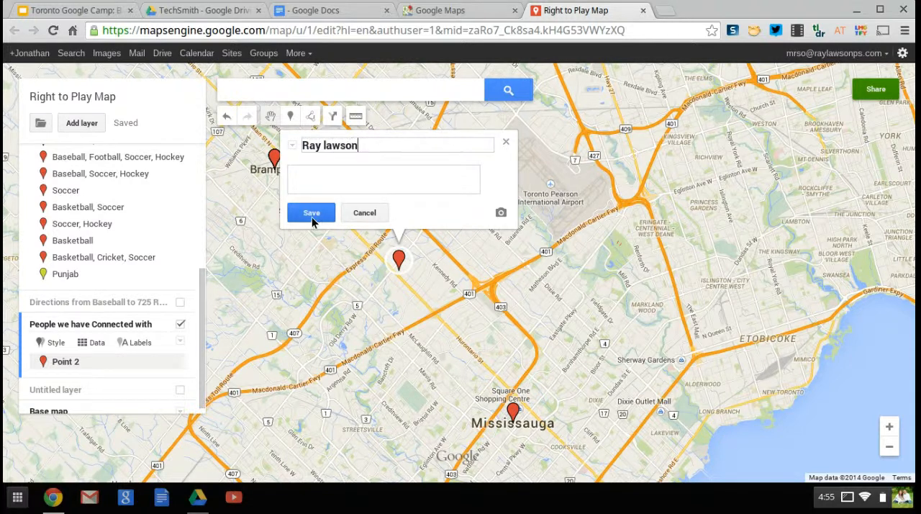
click(311, 213)
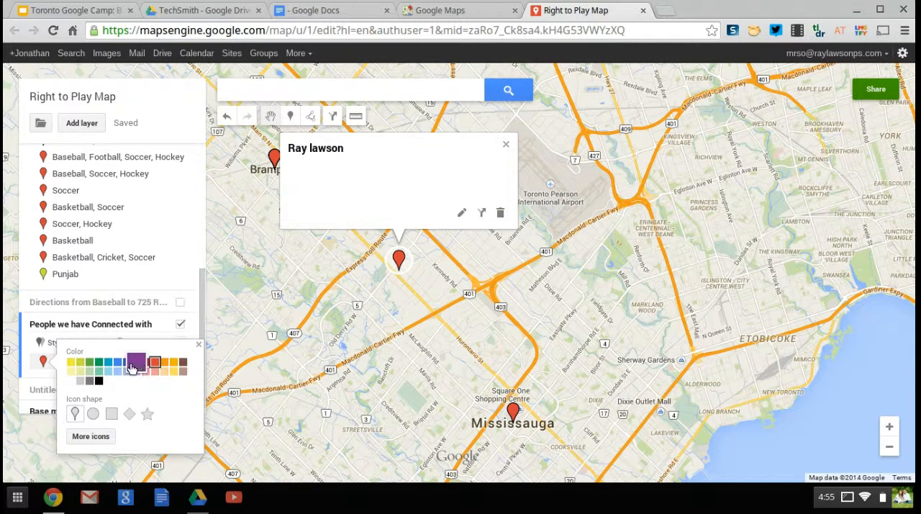
- Recolour the Ray lawson placemark's icon with the blue swatch
click(100, 363)
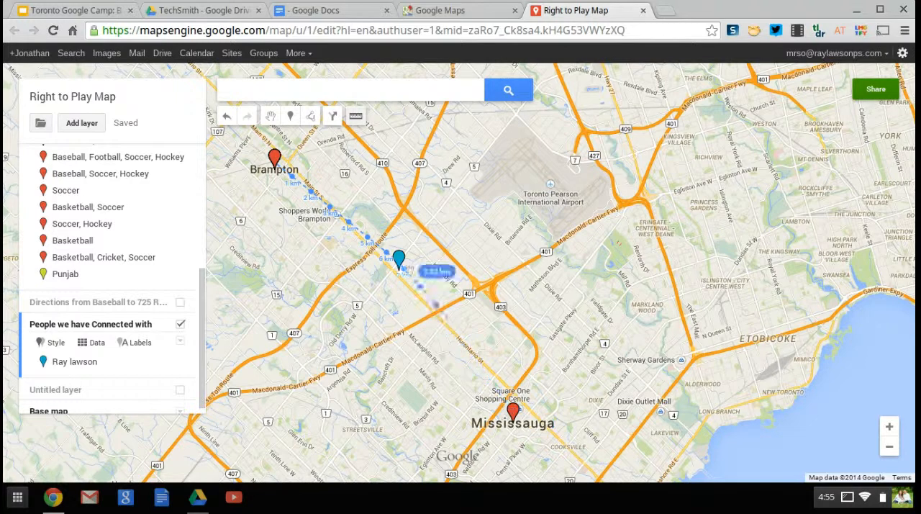
mouse_move(311, 115)
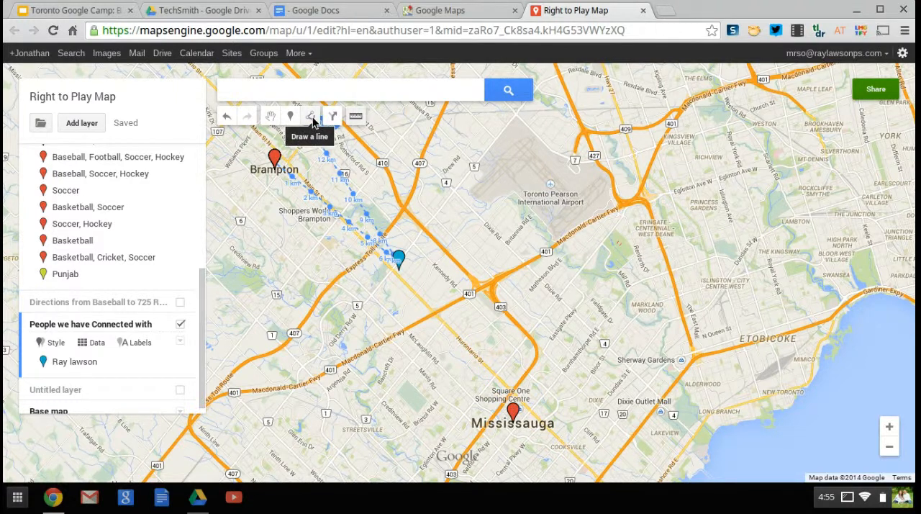
- Choose Add driving route from the Draw a line tool's options
click(311, 115)
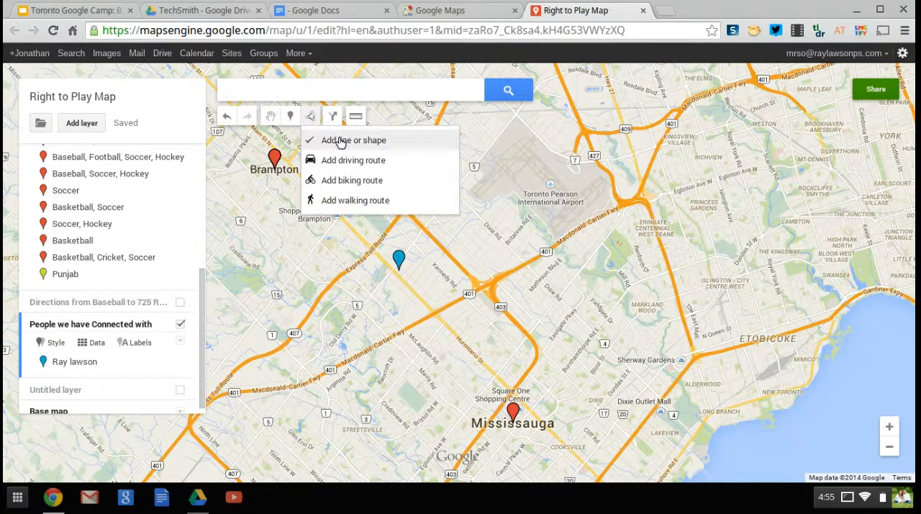
mouse_move(352, 160)
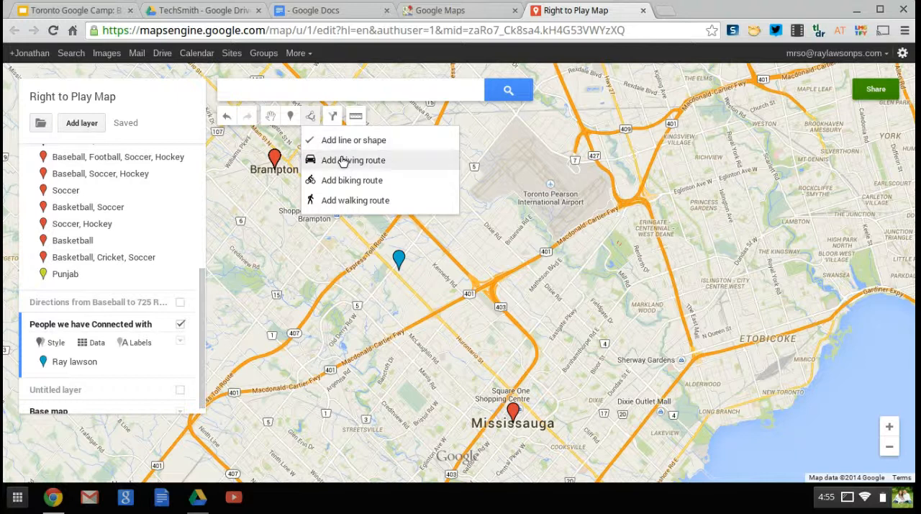
click(353, 160)
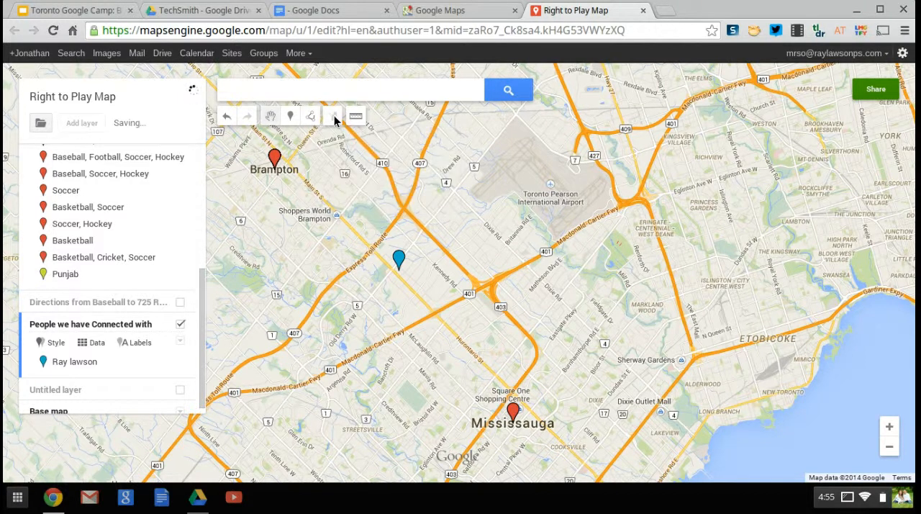